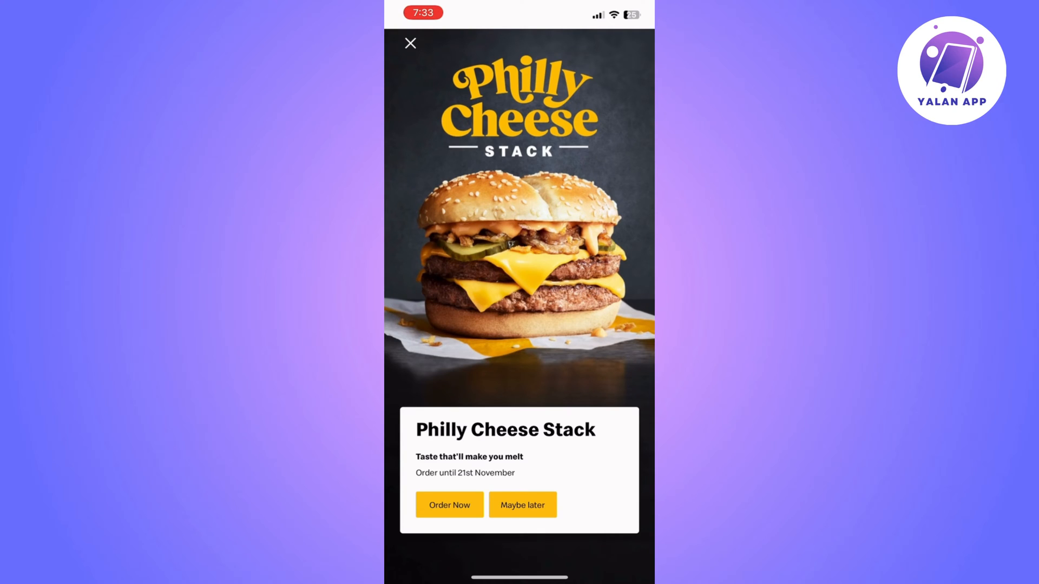
Check that the McDonald's U.K. App Store listing shows Open, meaning it's up to date
{"action": "left_click", "coordinate": [413, 41]}
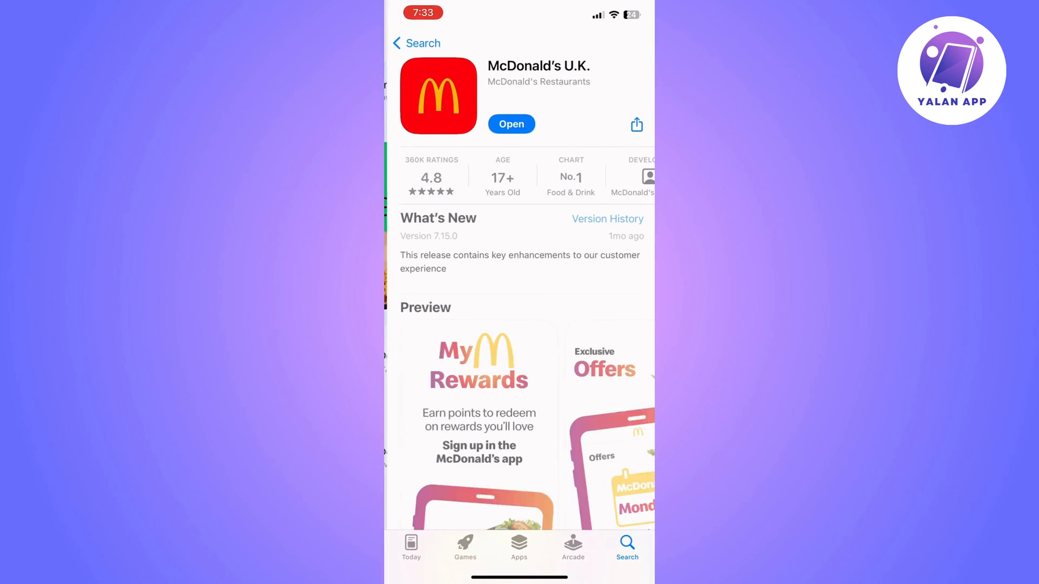
{"action": "scroll", "scroll_direction": "down", "scroll_amount": 3}
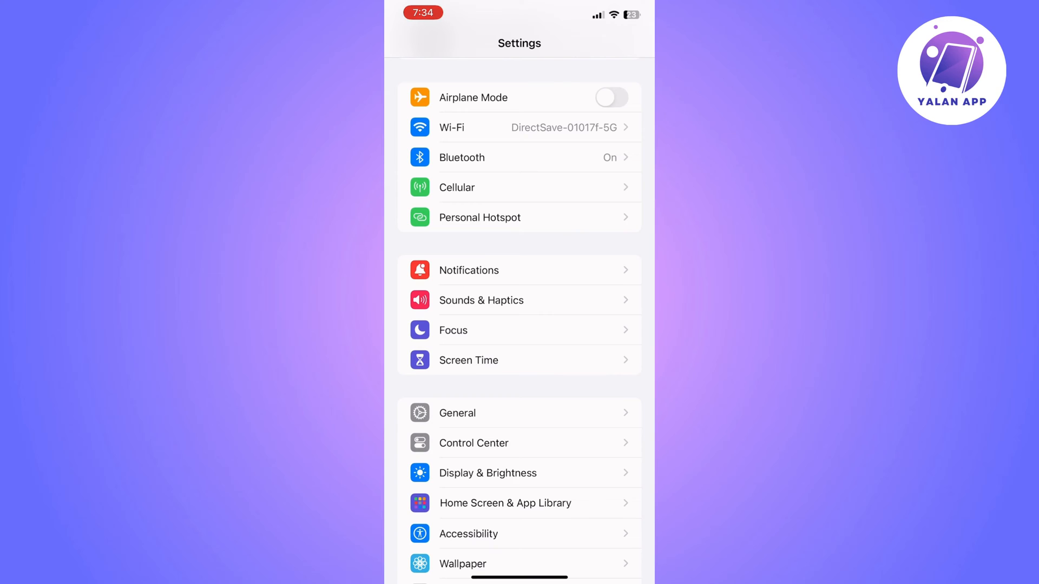
Enter General settings to look for a pending iOS software update
{"action": "left_click", "coordinate": [457, 413]}
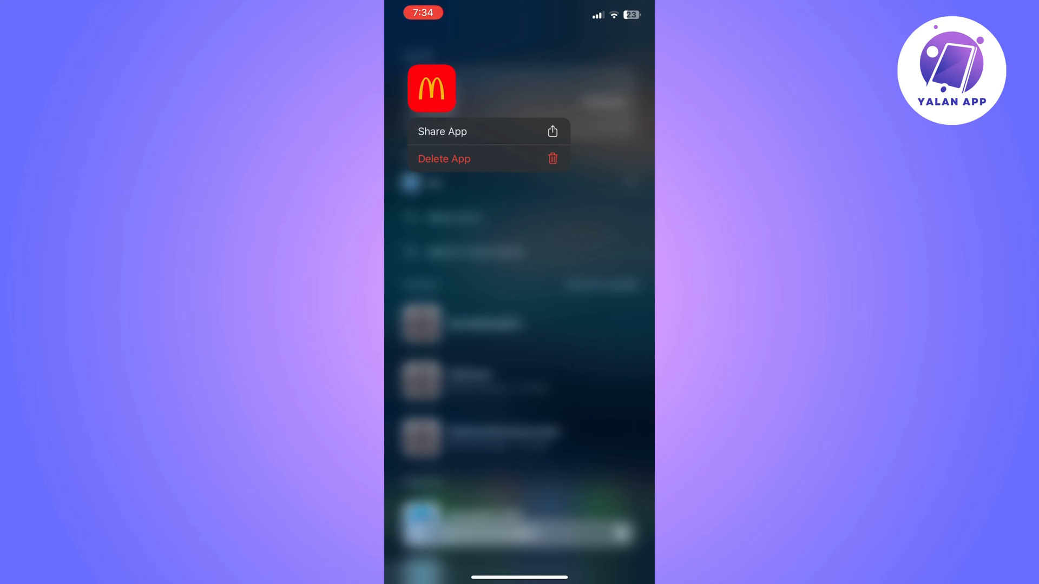
Delete the McDonald's app from the Home Screen
{"action": "left_click", "coordinate": [444, 158]}
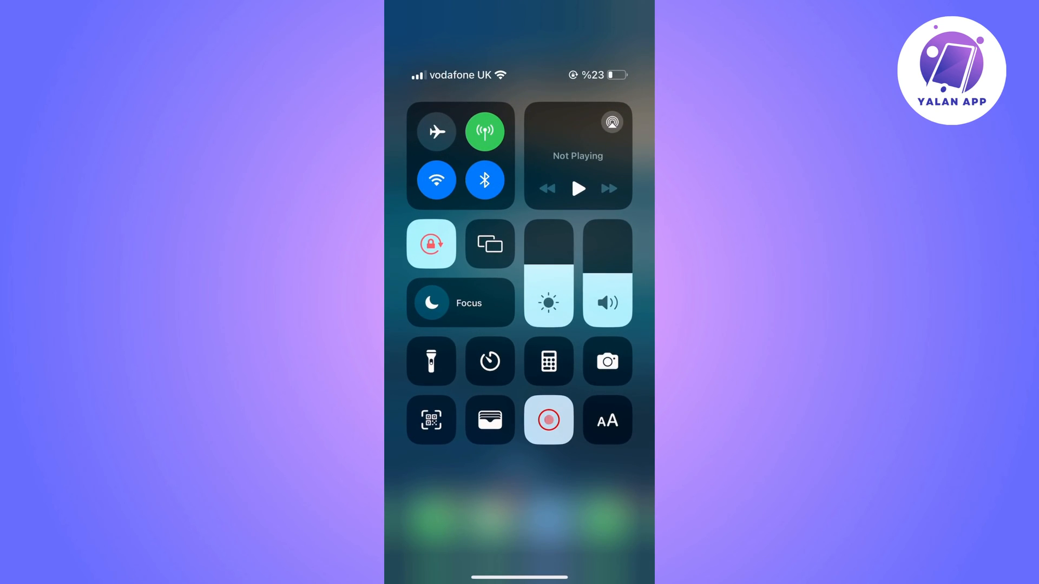
Turn Wi-Fi off and back on from the Control Center tile
{"action": "left_click", "coordinate": [435, 180]}
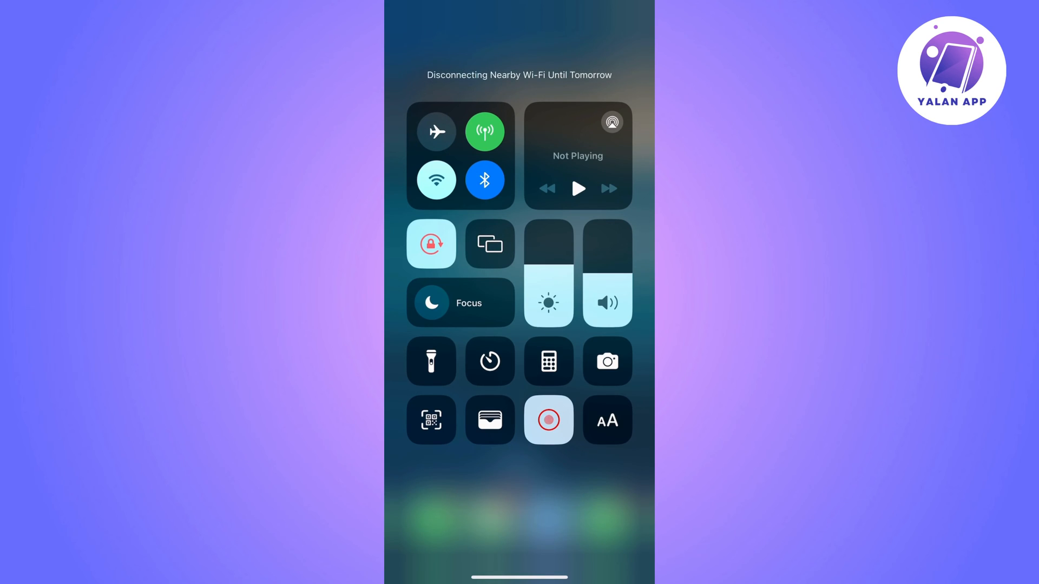
{"action": "left_click", "coordinate": [436, 179]}
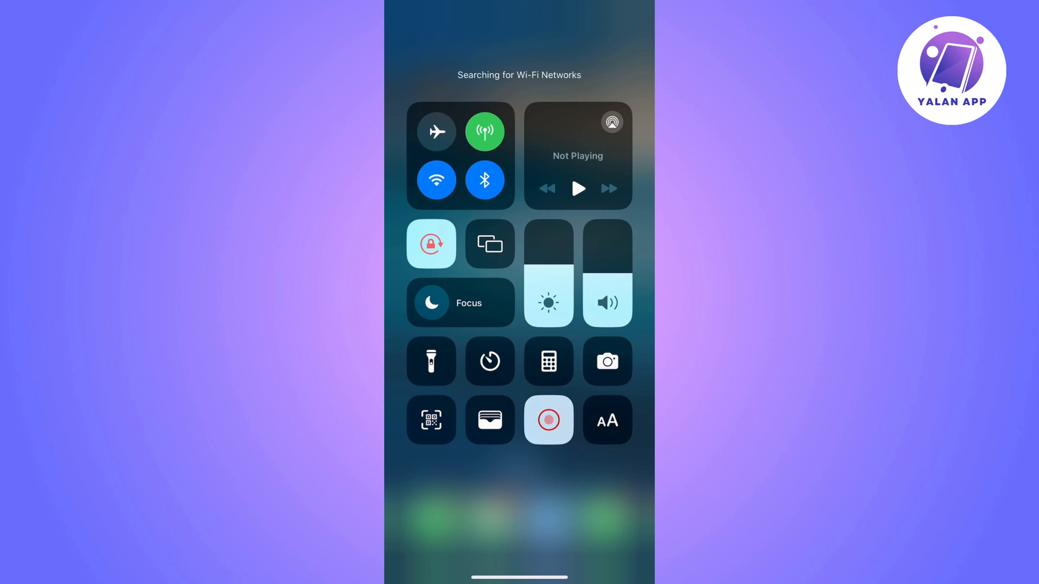